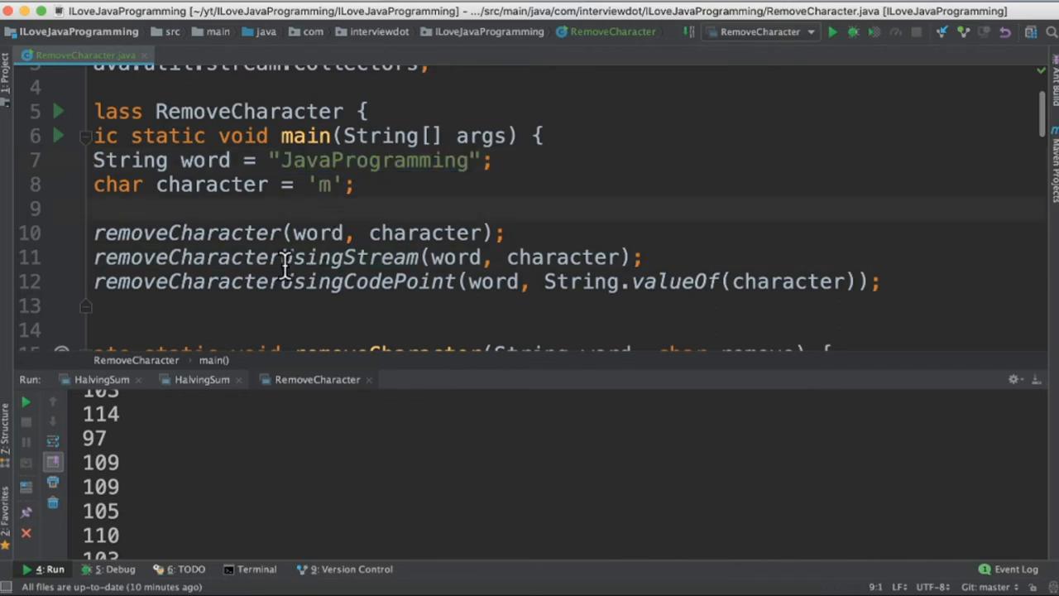
mouse_move(355, 256)
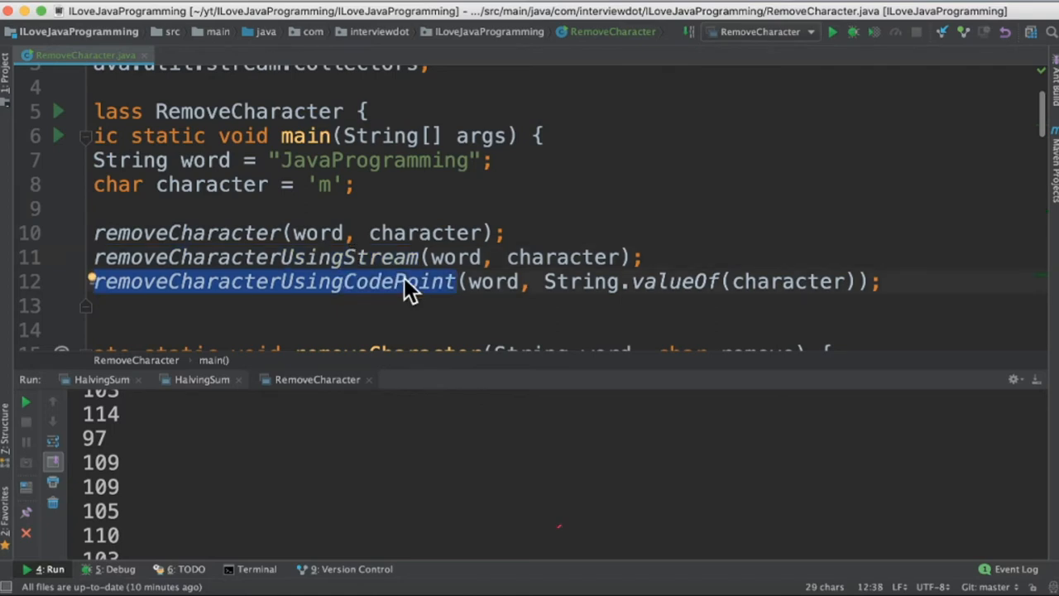
Scroll down from main's three removal calls to the removeCharacter method
scroll(down, 3)
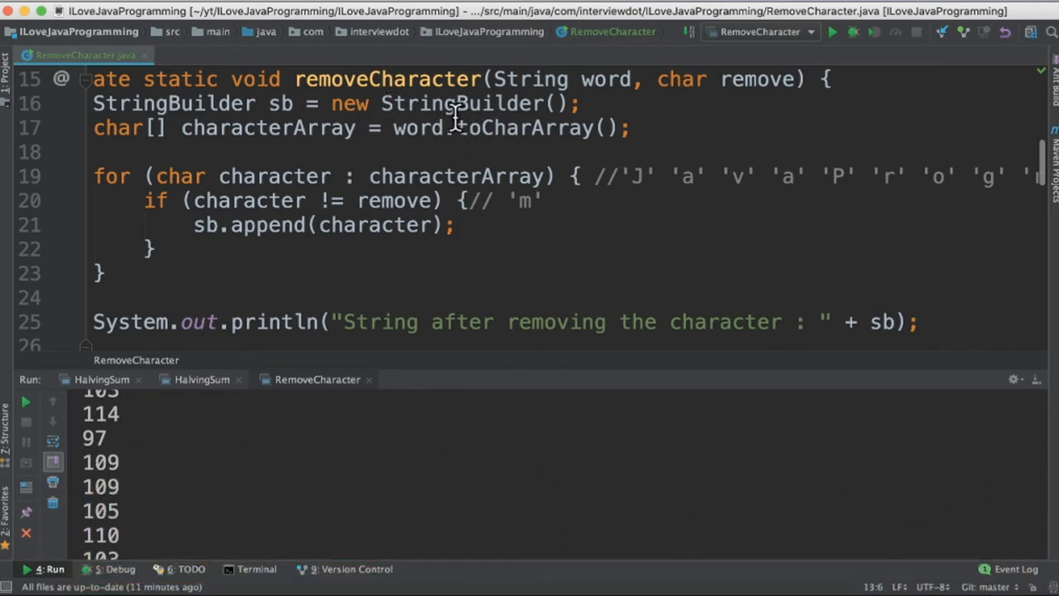
mouse_move(497, 139)
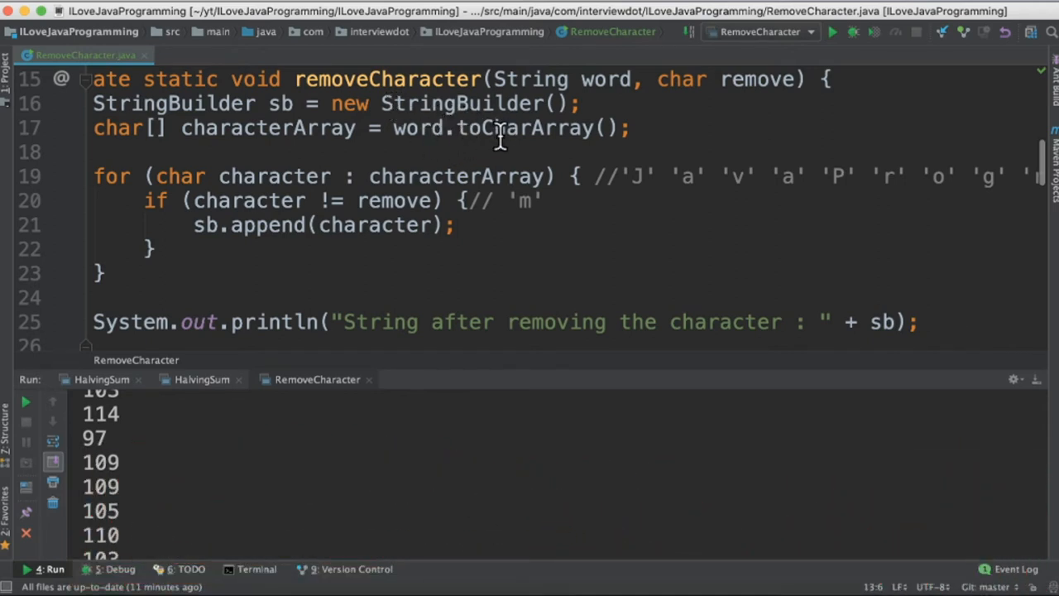
mouse_move(775, 185)
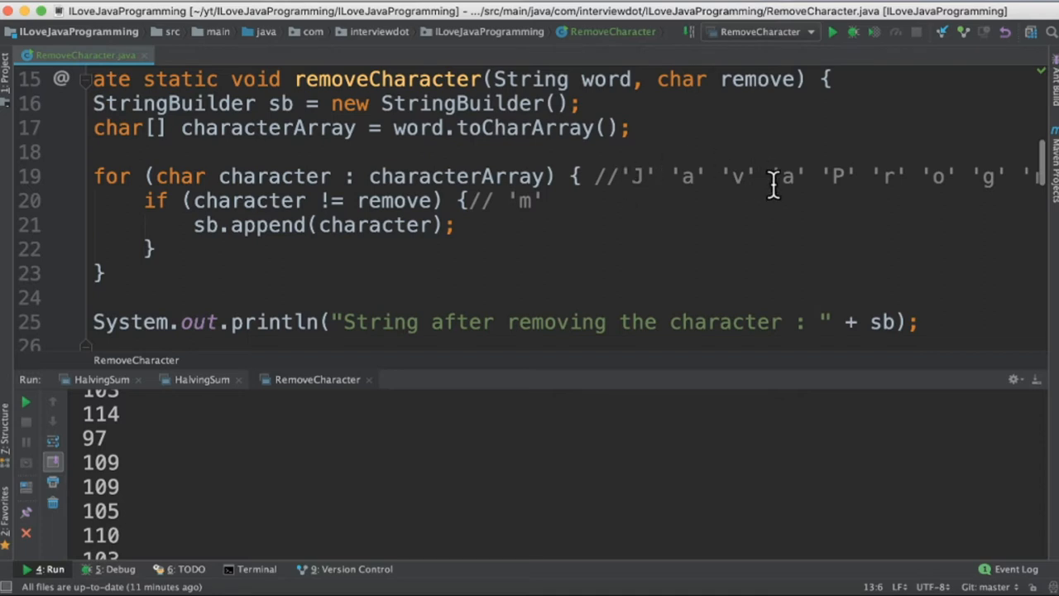
mouse_move(553, 202)
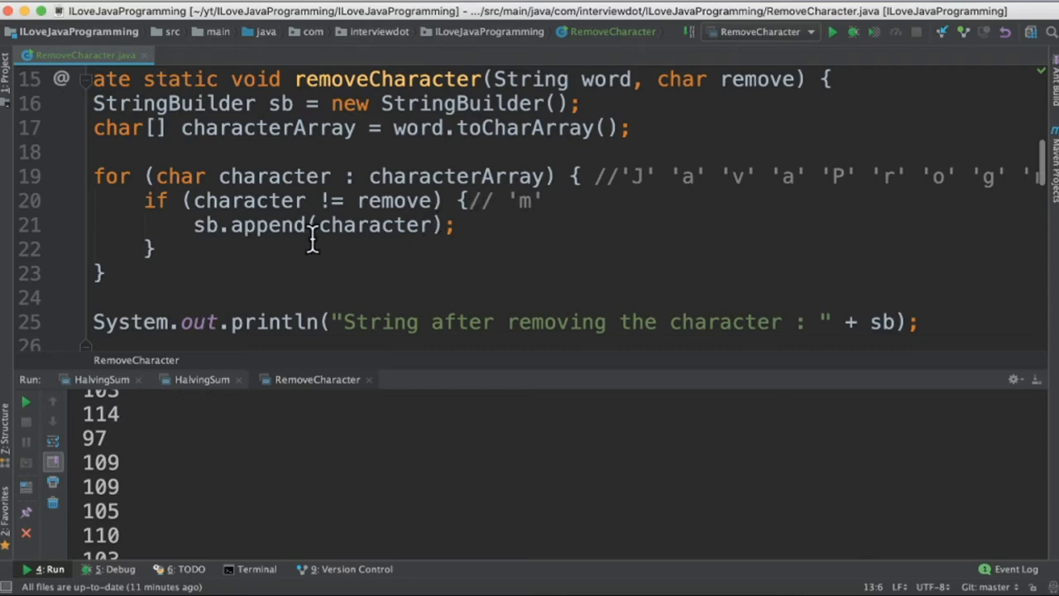
mouse_move(880, 321)
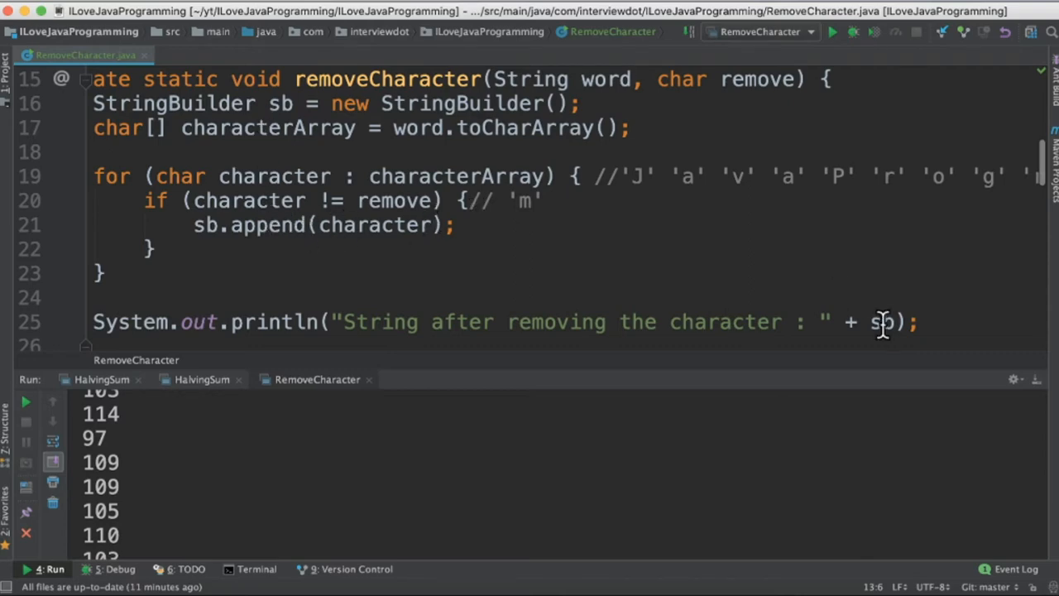
Scroll down from the StringBuilder loop to removeCharacterUsingStream
scroll(down, 3)
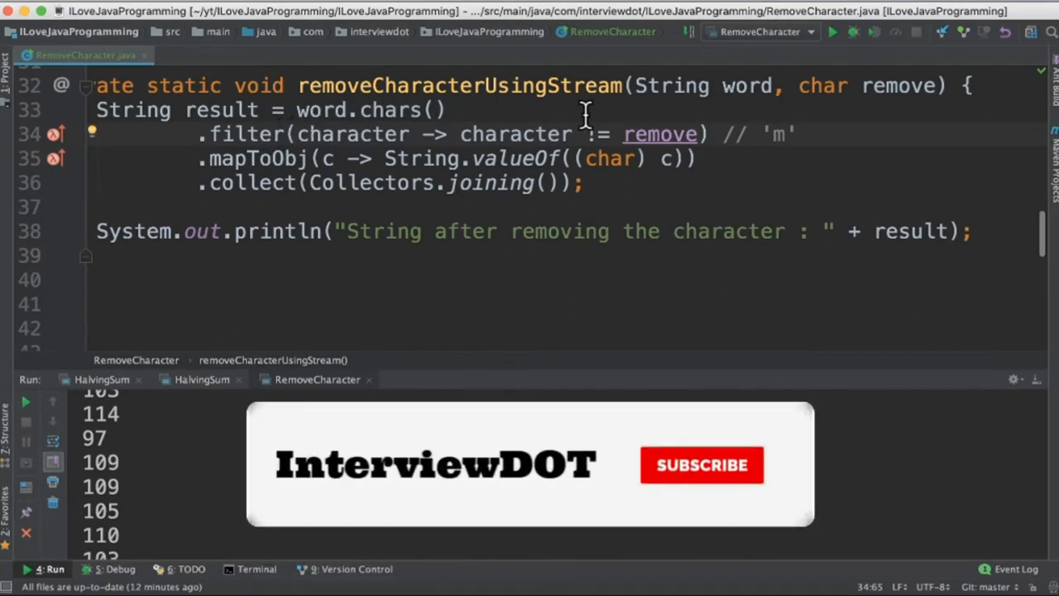
Add 'm' to the filter line comment and highlight the mapToObj call to explain it
click(702, 463)
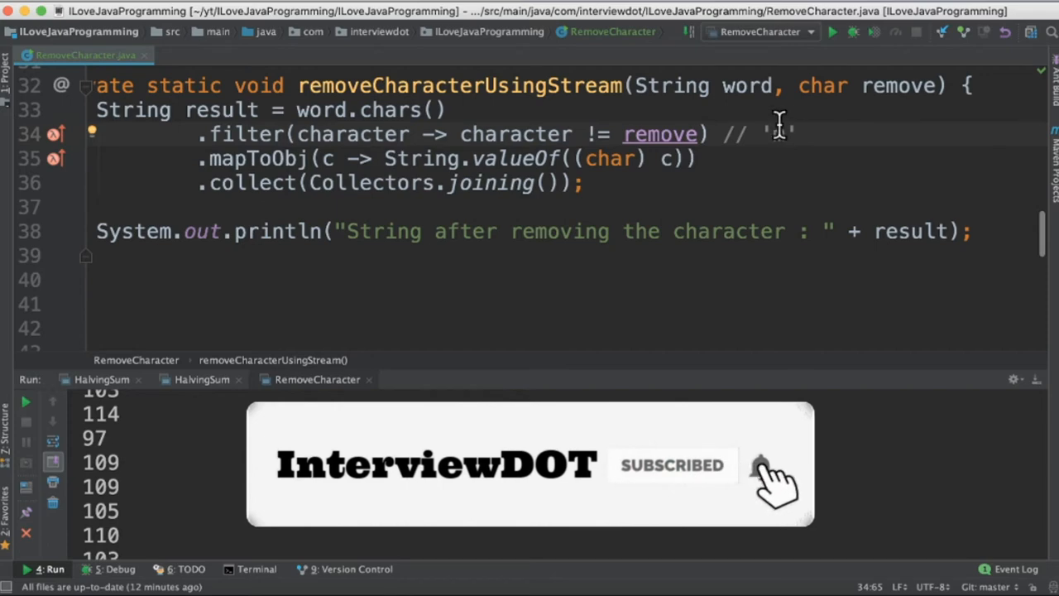
text(m)
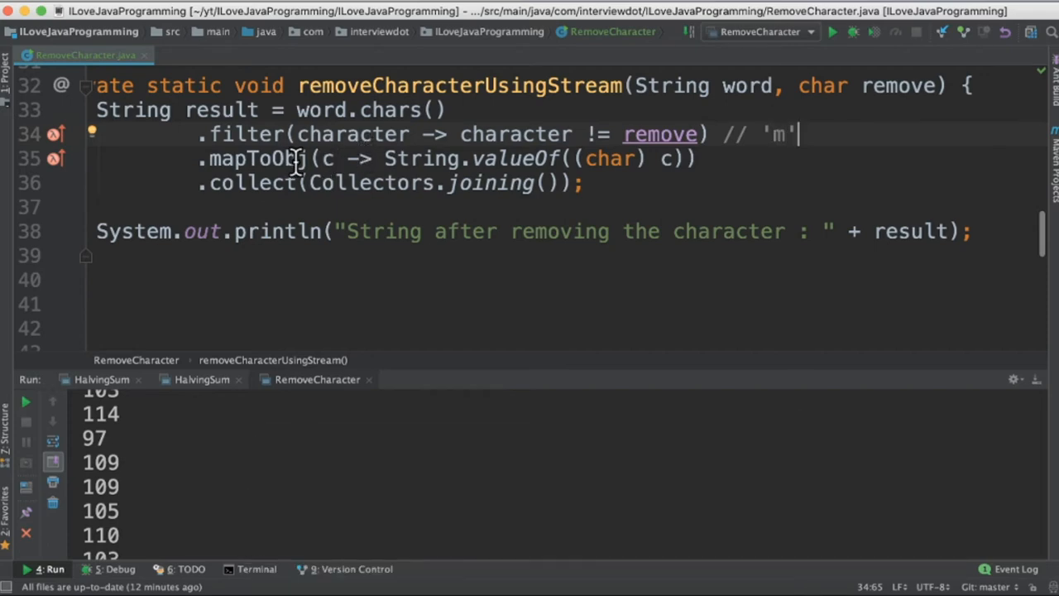
double_click(257, 159)
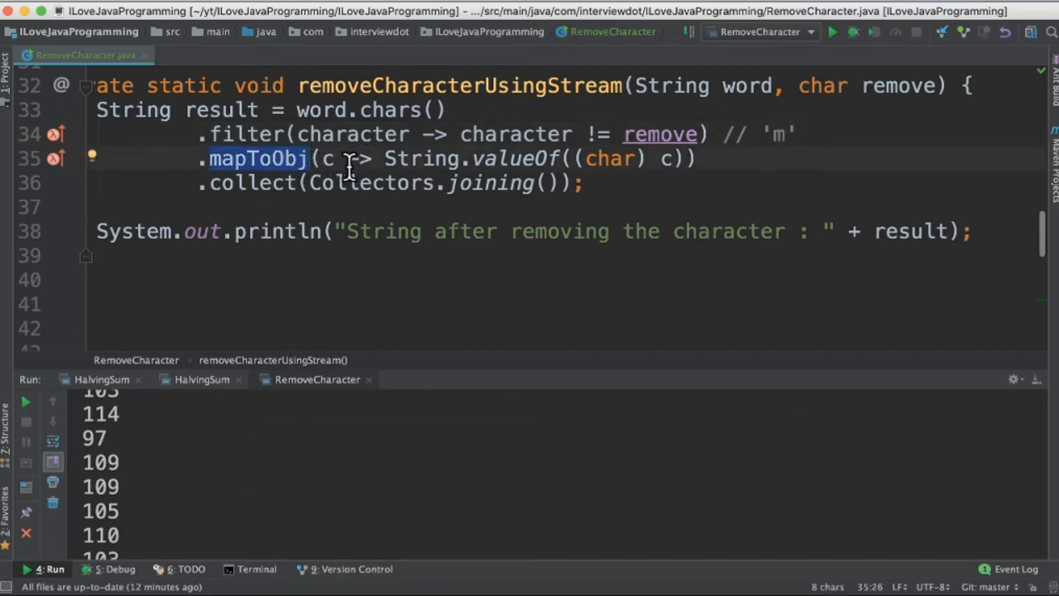
double_click(244, 182)
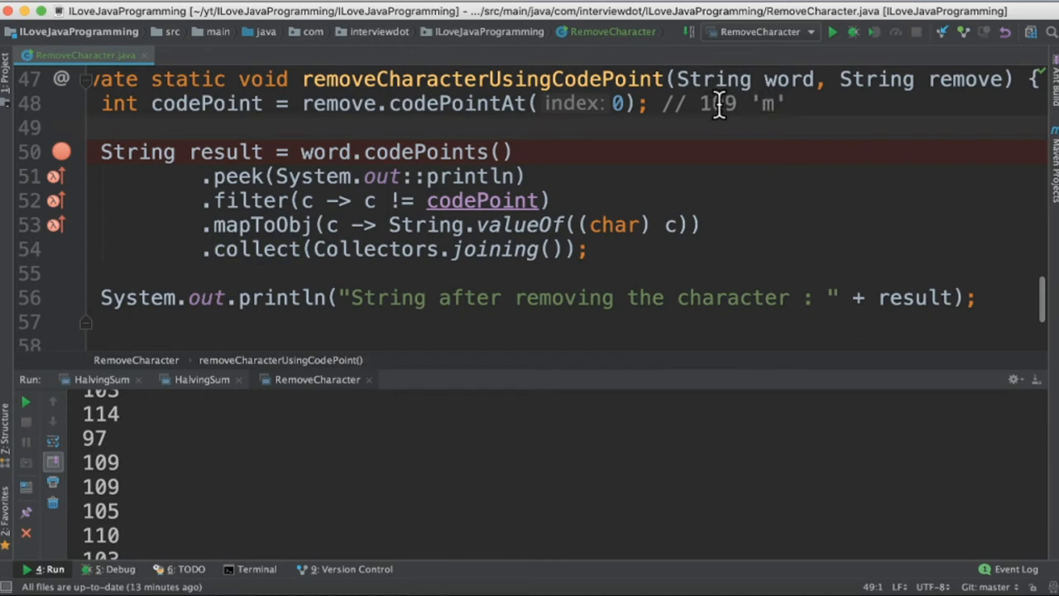
mouse_move(505, 152)
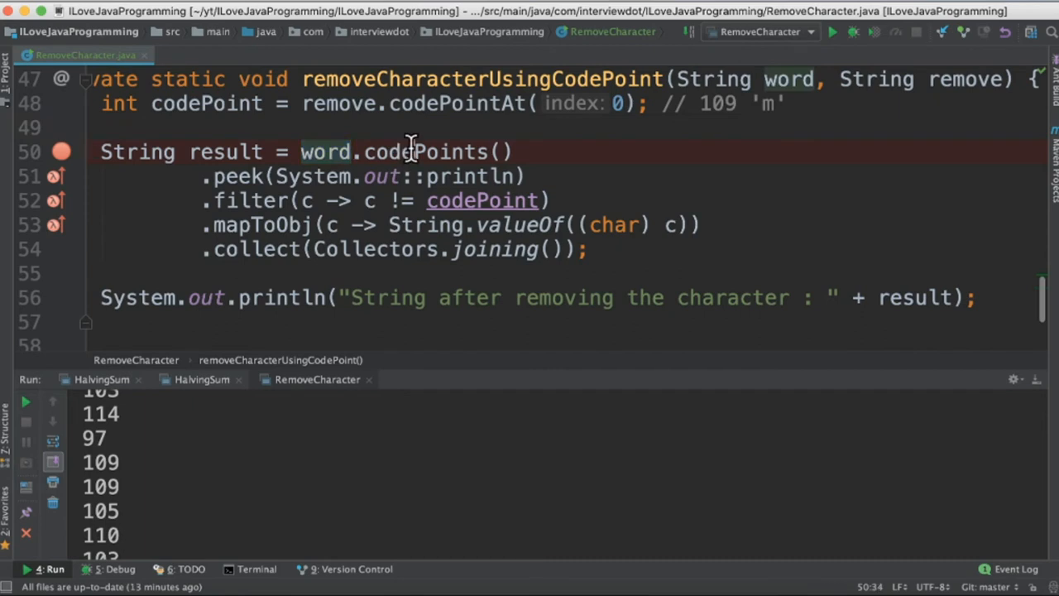
Highlight the codePoints call in removeCharacterUsingCodePoint to explain it
double_click(427, 152)
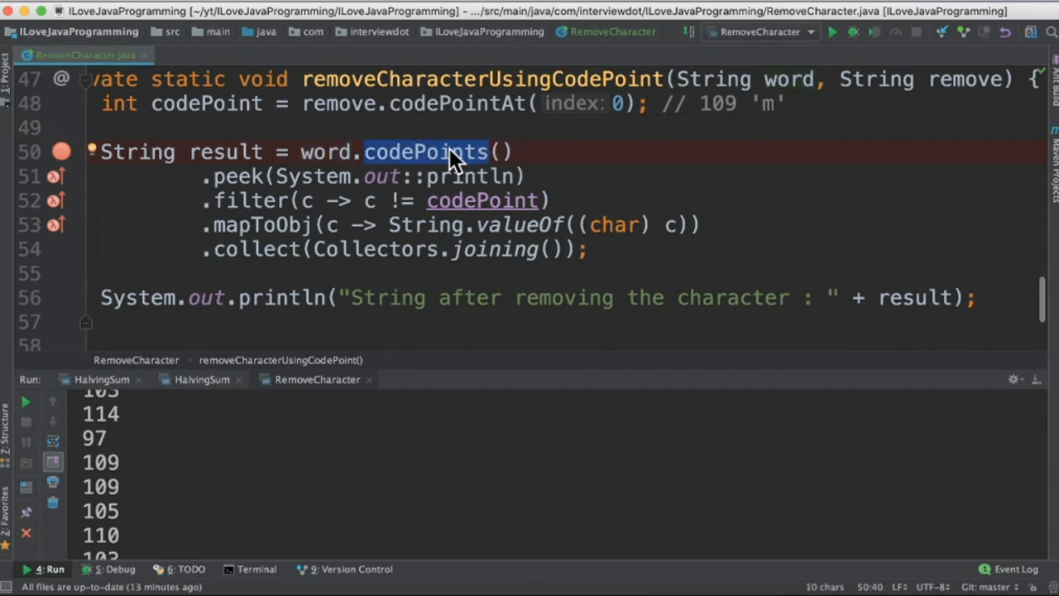
mouse_move(322, 176)
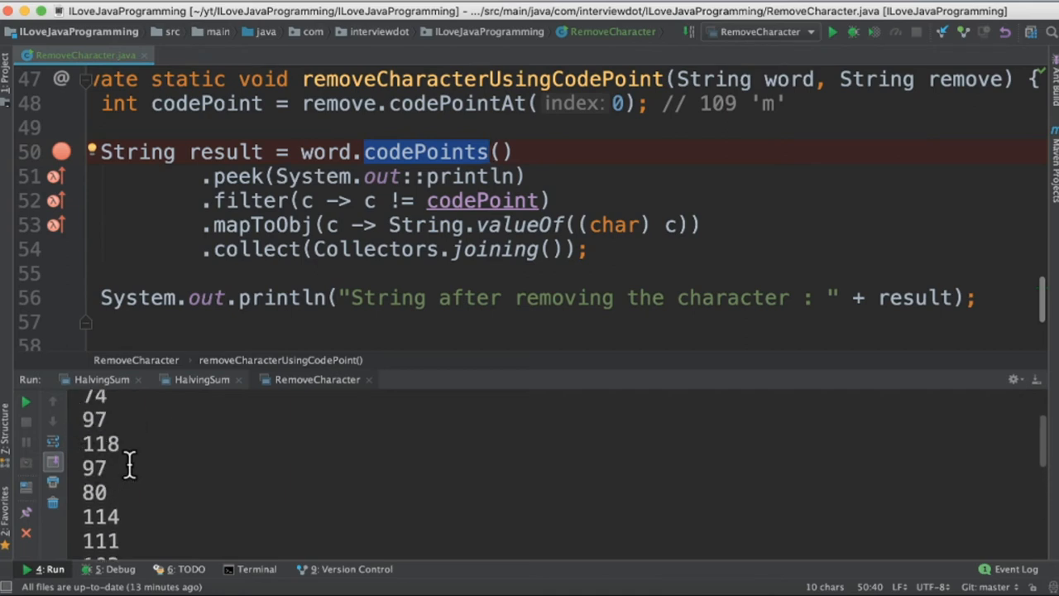
Scroll the Run output down to the final result line showing JavaPrograing
scroll(down, 3)
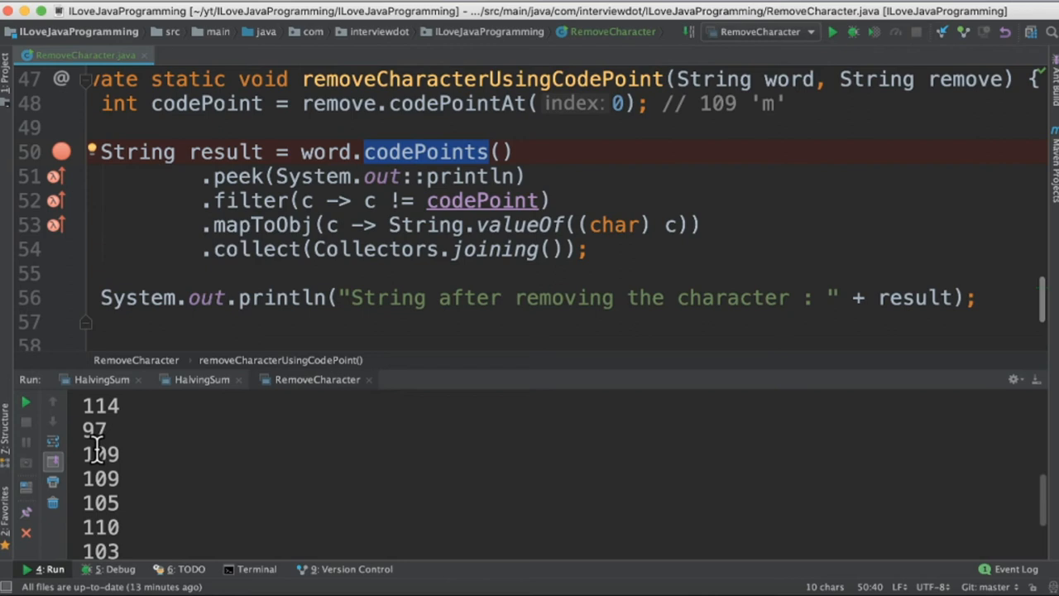
mouse_move(726, 114)
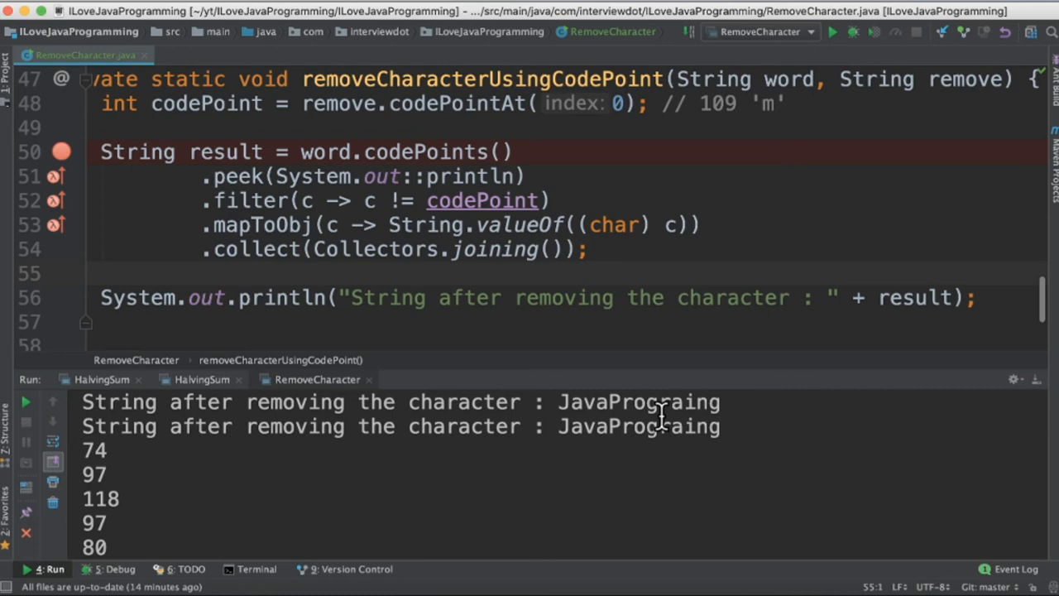
scroll(down, 3)
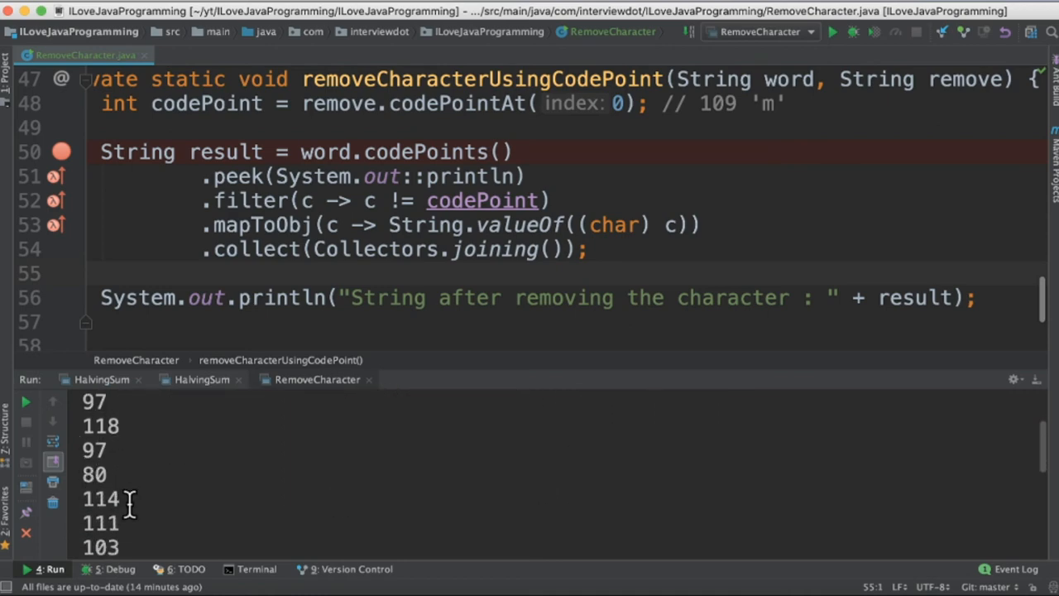
scroll(down, 3)
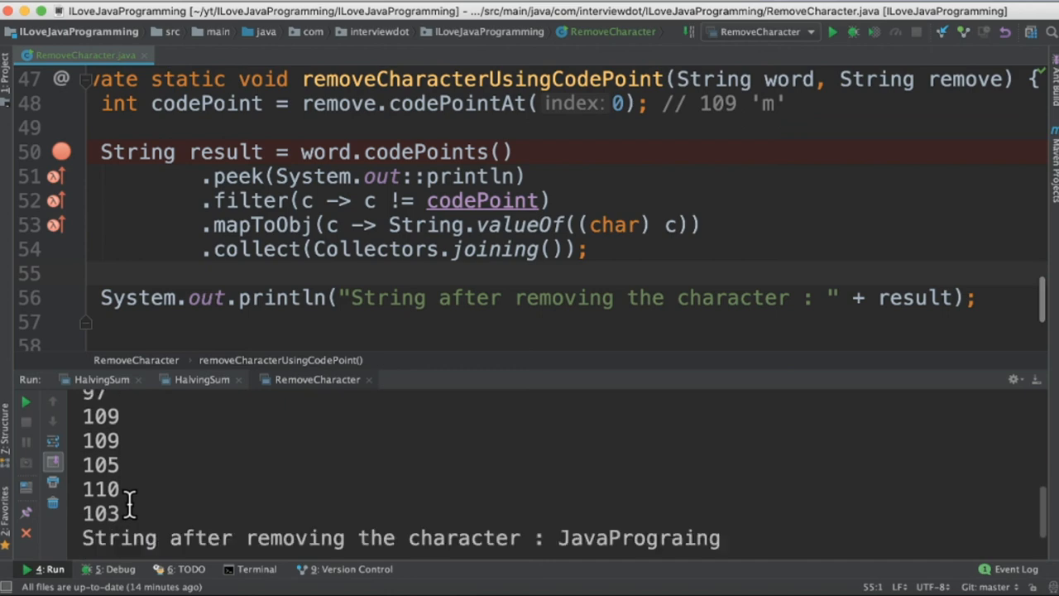